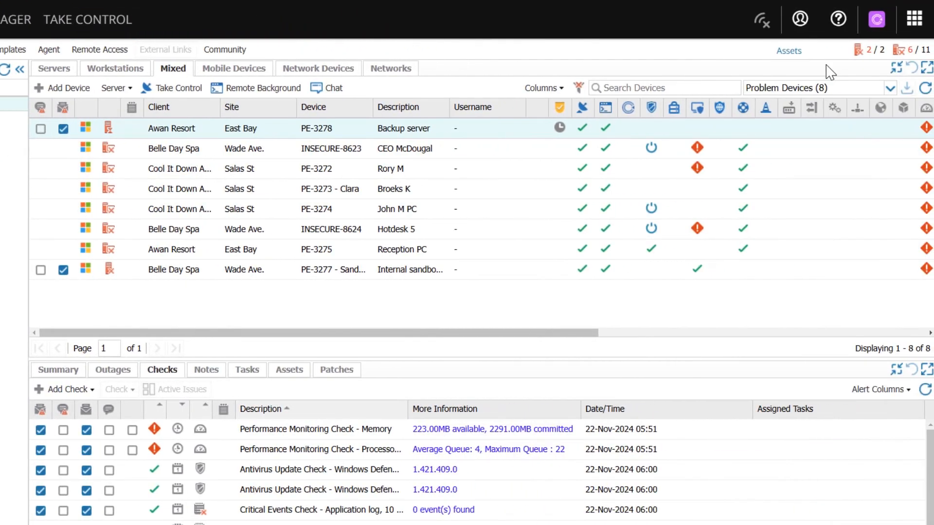
pyautogui.moveTo(837, 18)
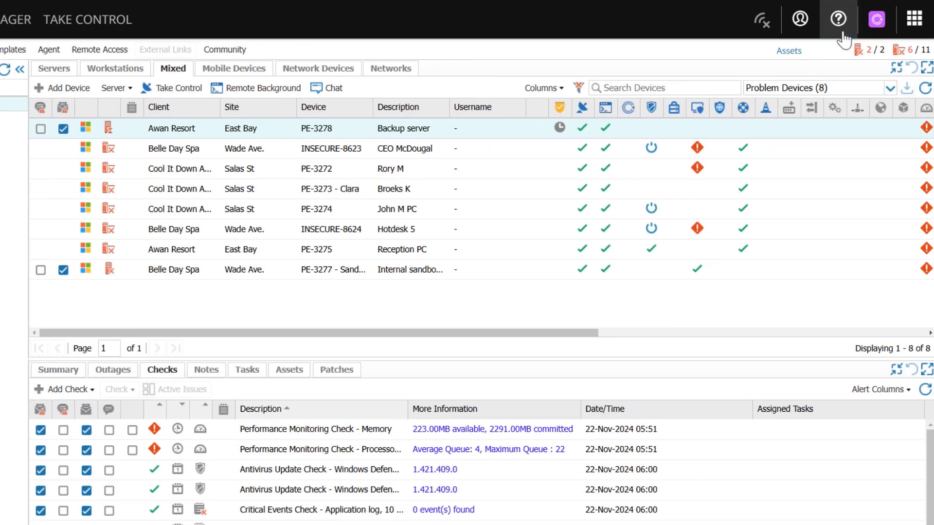
# Open the Help Resource Center, then view the Take Control Fast Assist setting, currently off.
pyautogui.click(838, 19)
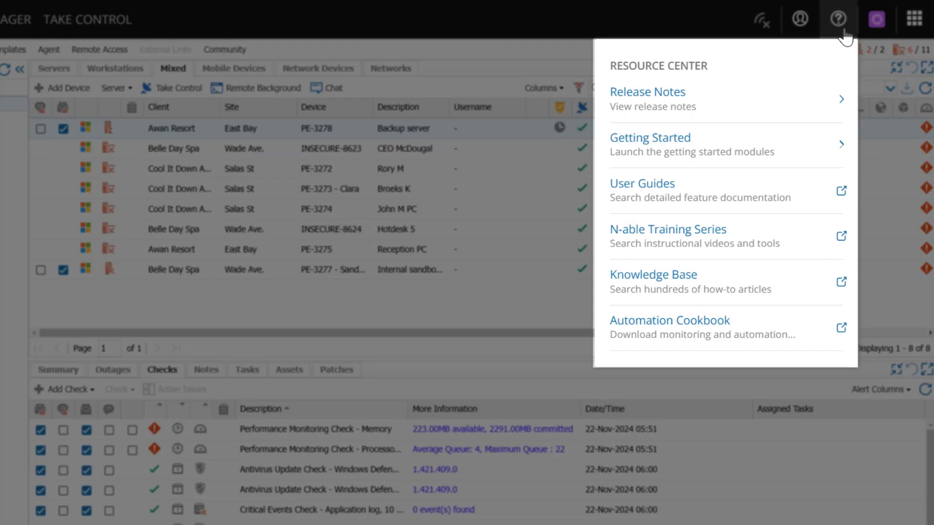
pyautogui.moveTo(763, 20)
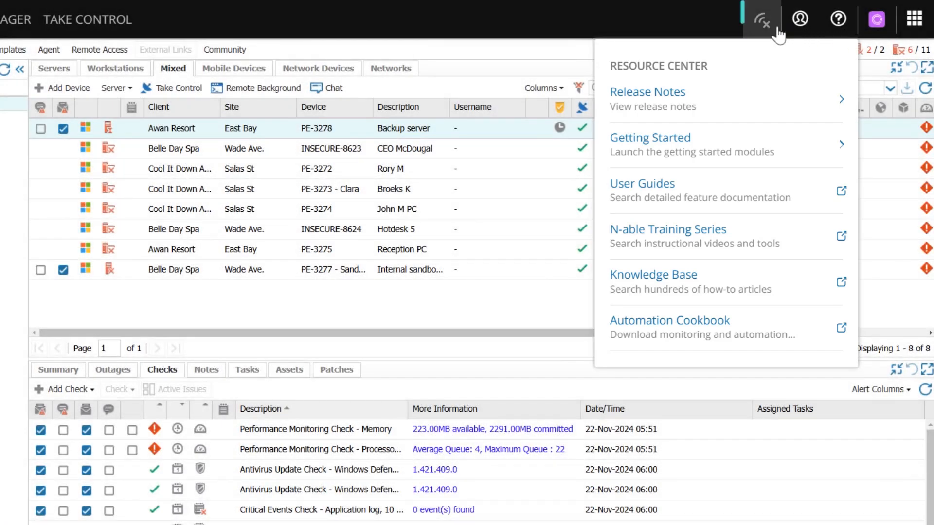
pyautogui.click(762, 19)
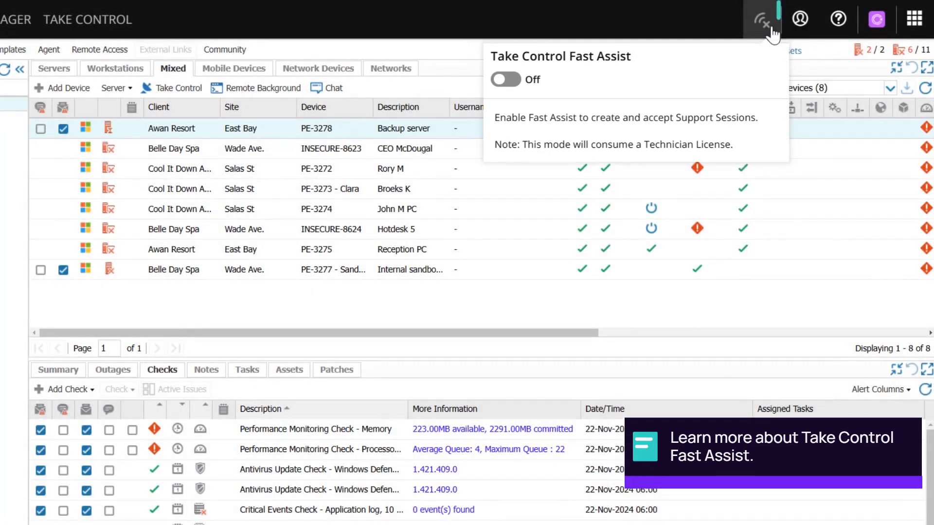
# Check the Account menu's edit details, email, password, 2FA and log out options.
pyautogui.click(800, 19)
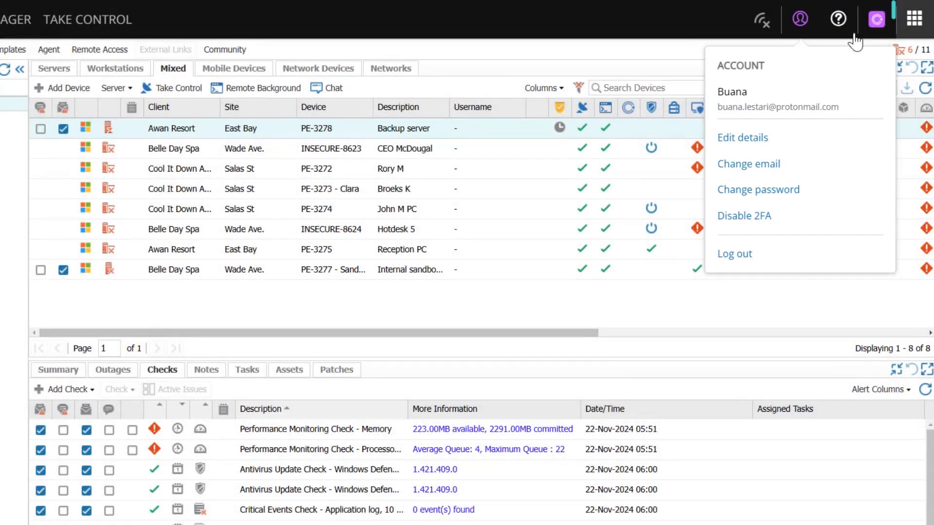
pyautogui.click(912, 17)
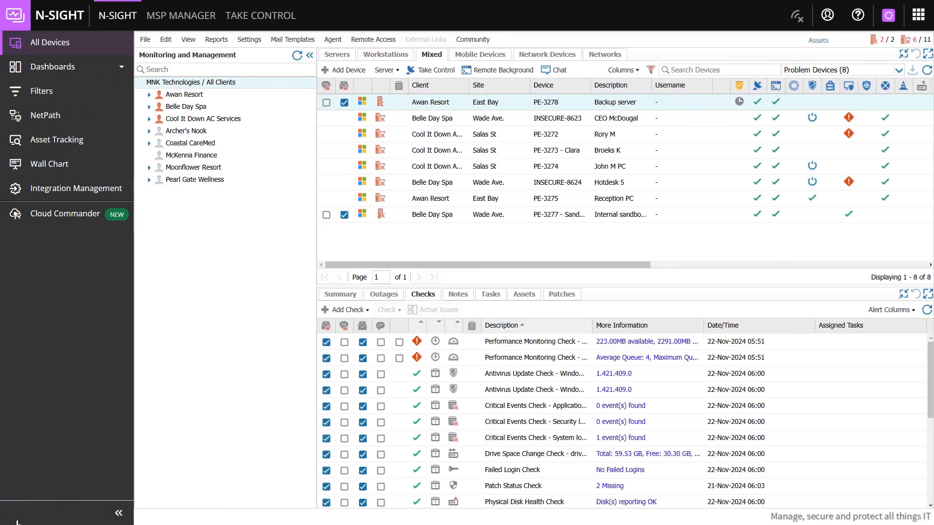
pyautogui.moveTo(119, 520)
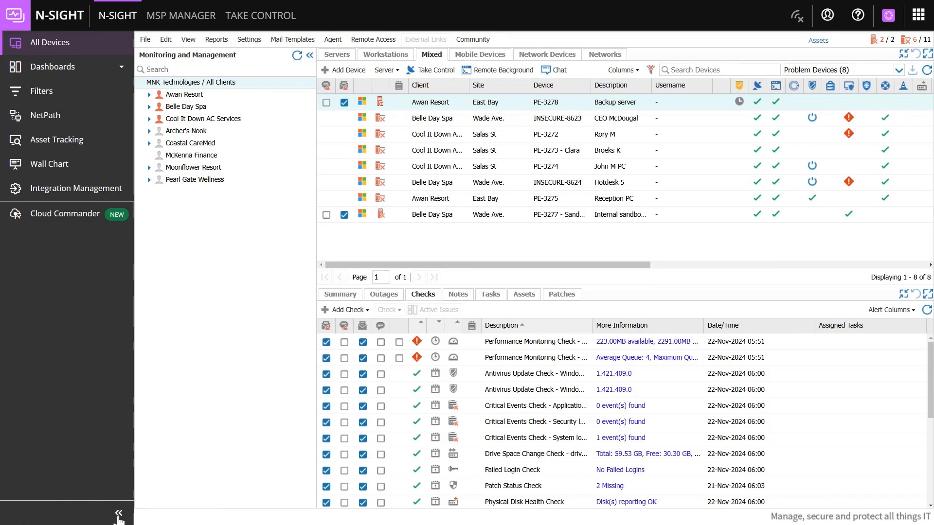
# Collapse the left navigation sidebar so the client and device panes fill the screen.
pyautogui.click(119, 511)
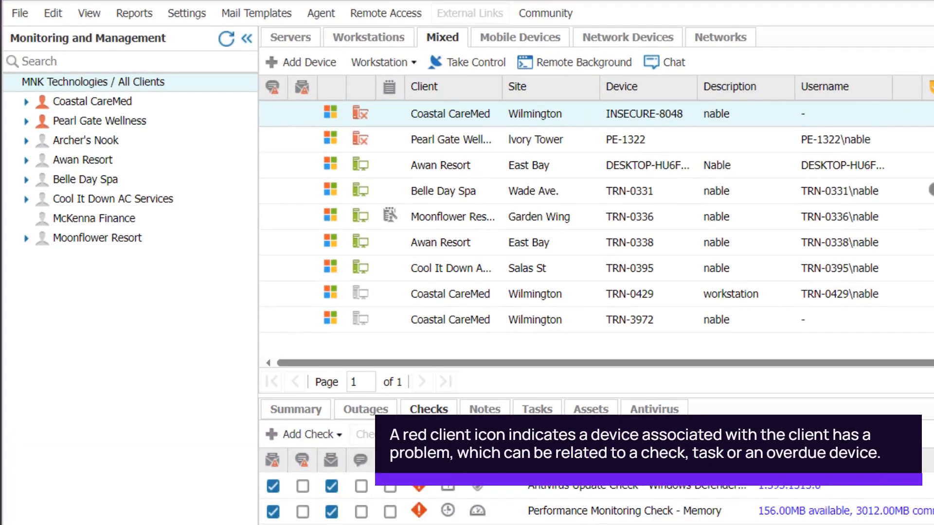
# List workstations and view the Columns choices, with Operating System and Agent Version unchecked.
pyautogui.click(27, 159)
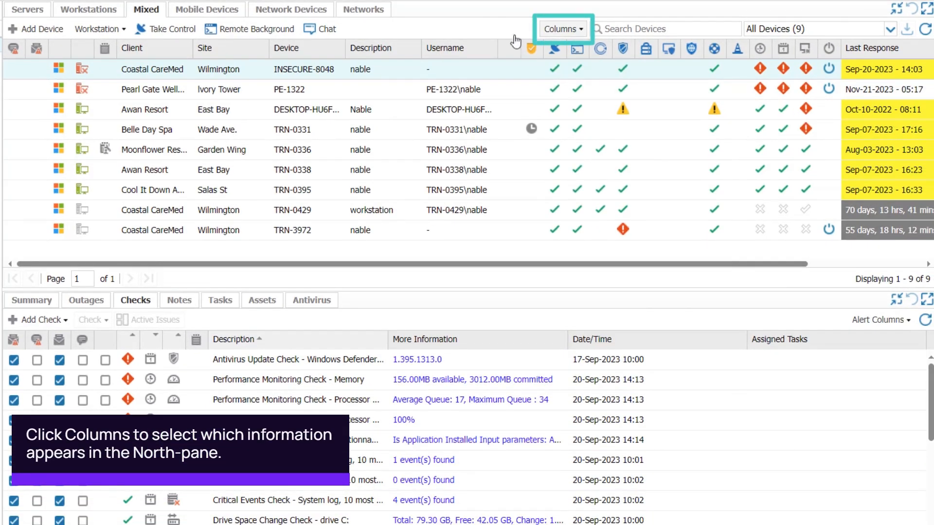
pyautogui.click(563, 28)
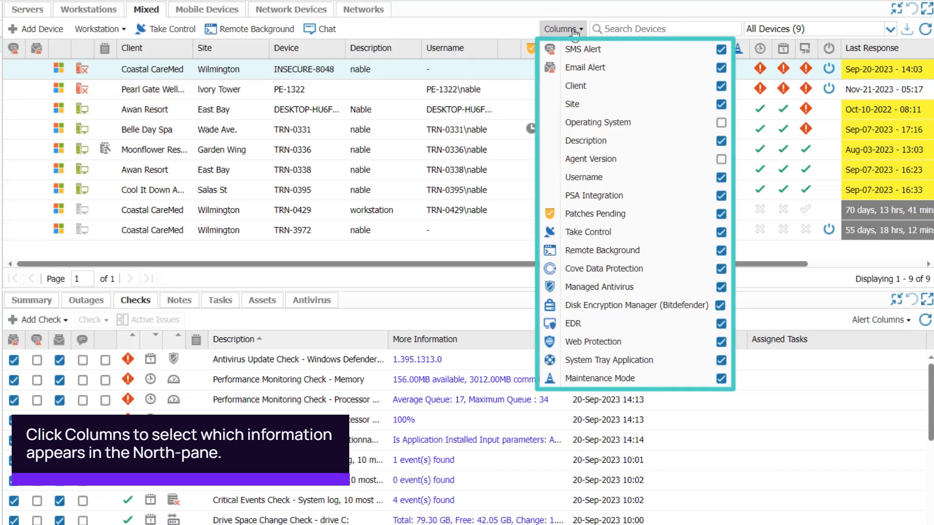
pyautogui.click(561, 29)
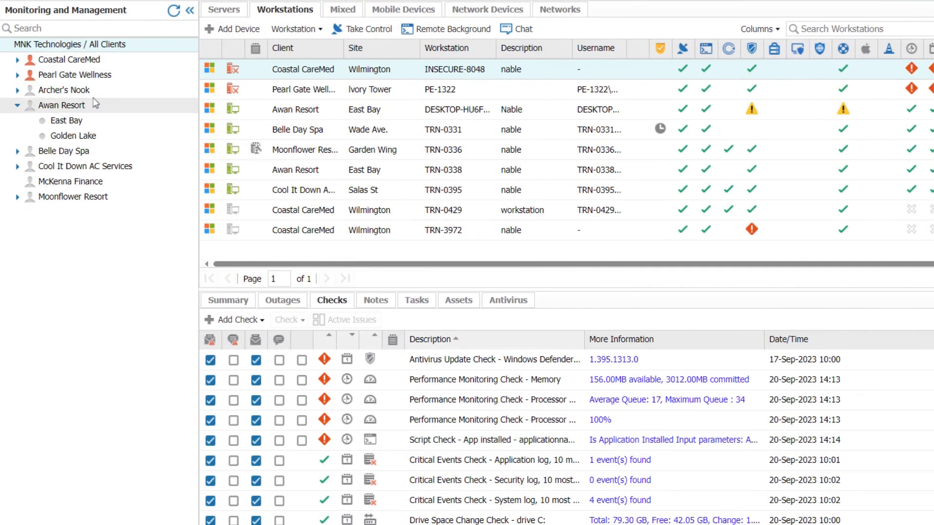
# Filter to Awan Resort's two workstations and view the saved workstation filters.
pyautogui.click(61, 105)
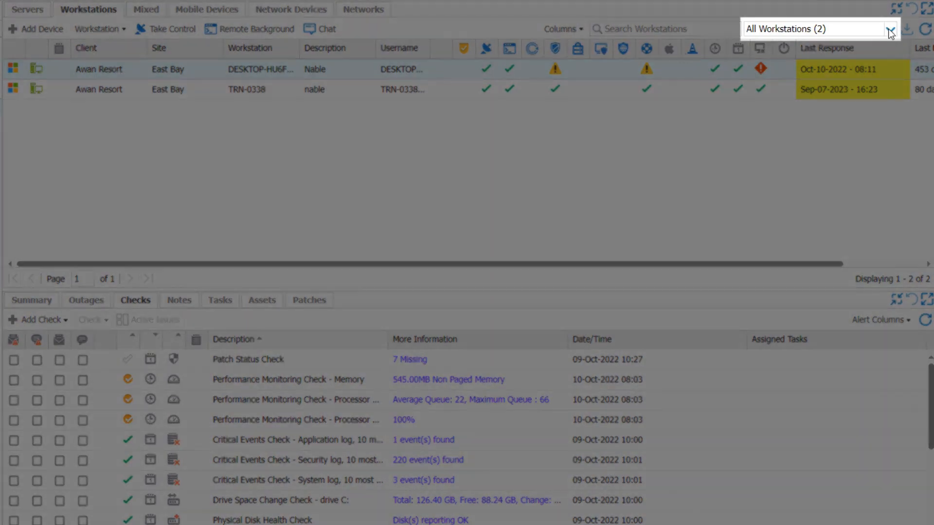
pyautogui.click(888, 29)
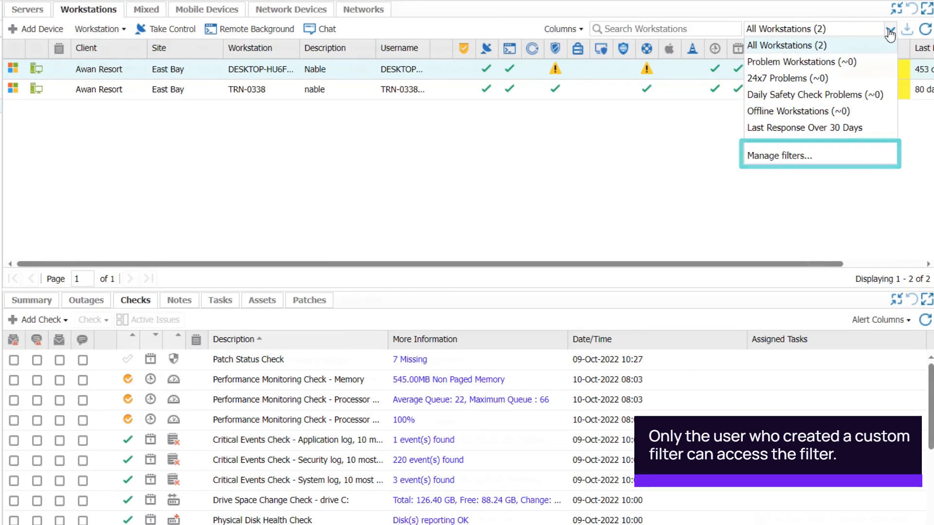
pyautogui.click(146, 9)
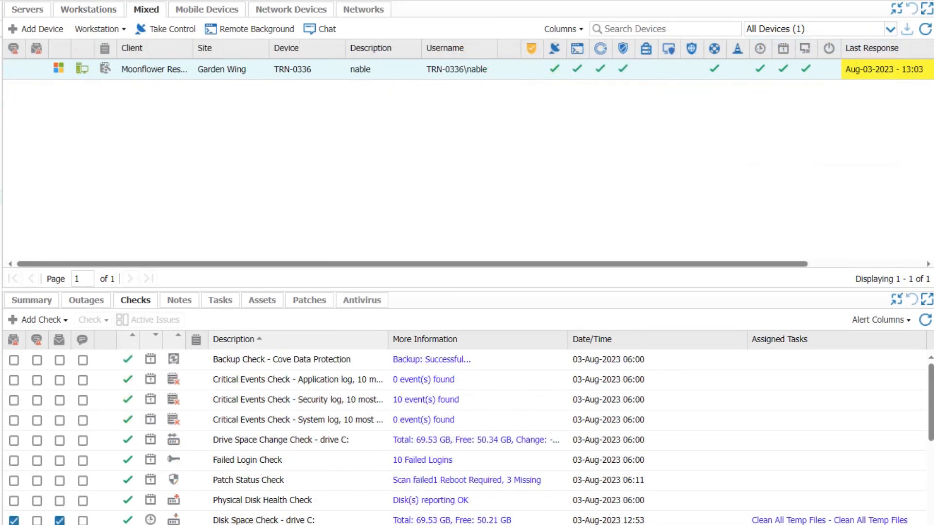
pyautogui.moveTo(55, 150)
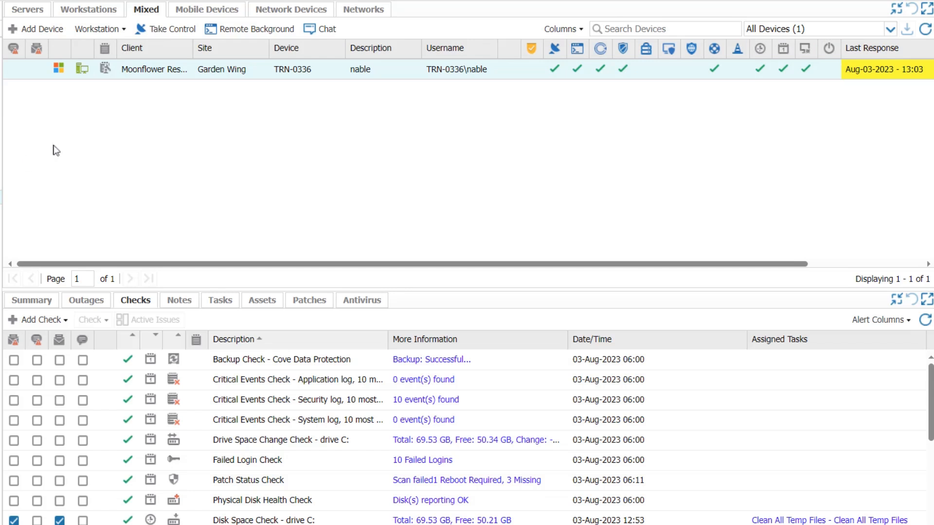
pyautogui.moveTo(199, 78)
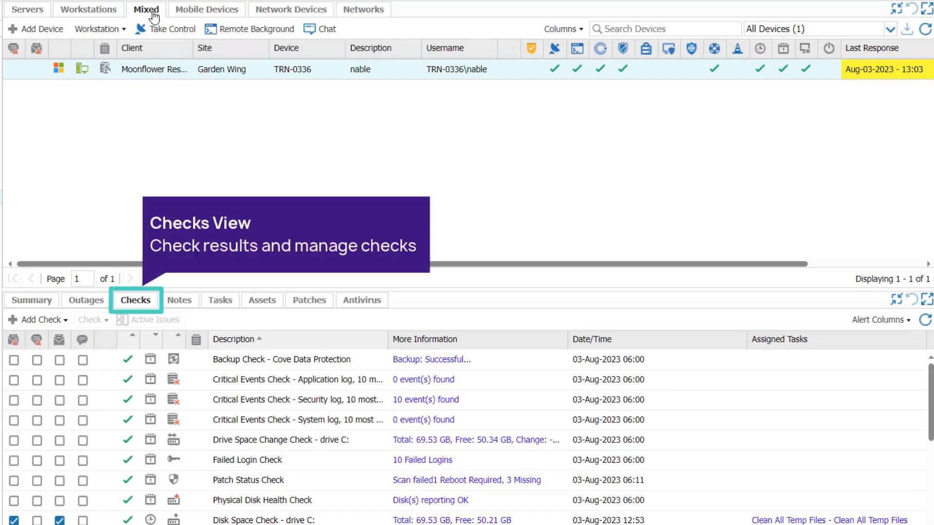
# View TRN-0336's Summary: Windows 10 Enterprise, agent features, and passing 24x7 and DSC checks.
pyautogui.click(31, 300)
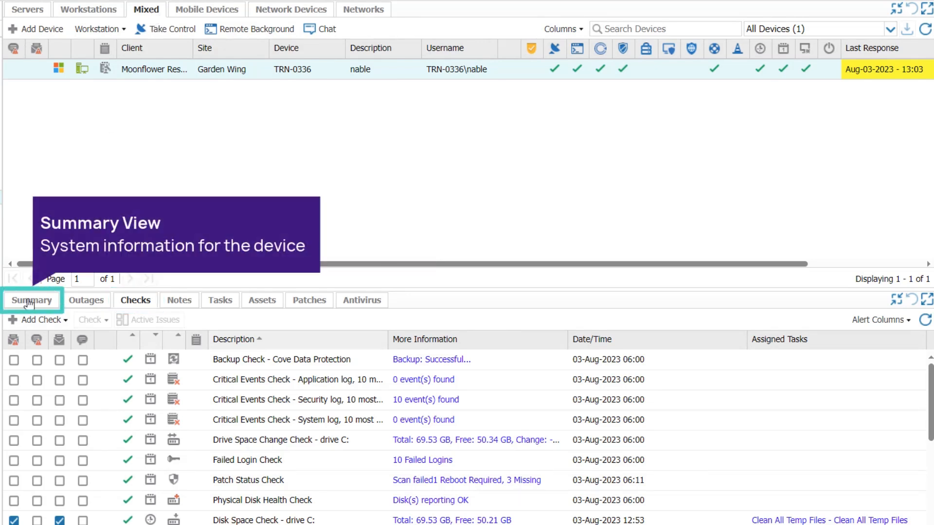
pyautogui.click(31, 300)
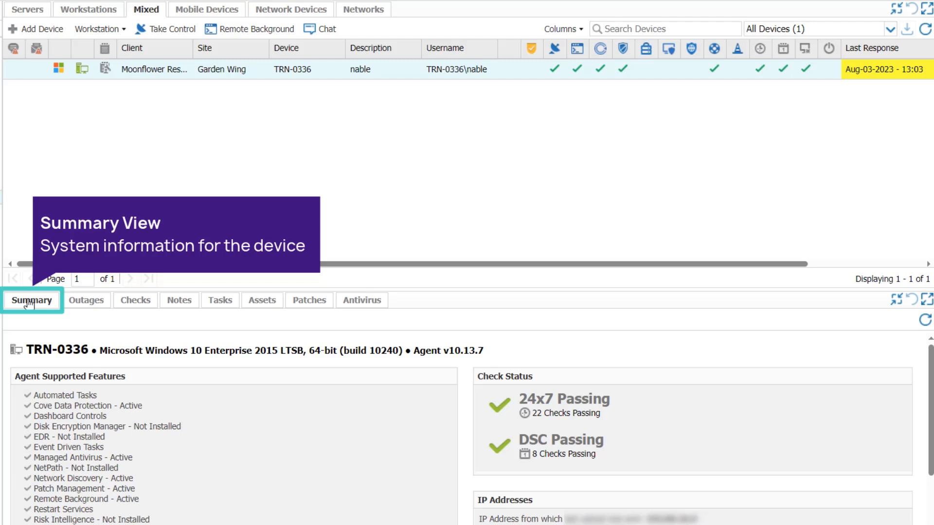
# Browse TRN-0336's Outages, Notes, Tasks, Assets, Patches and Antivirus tabs, showing the blocked EICAR threat.
pyautogui.click(87, 300)
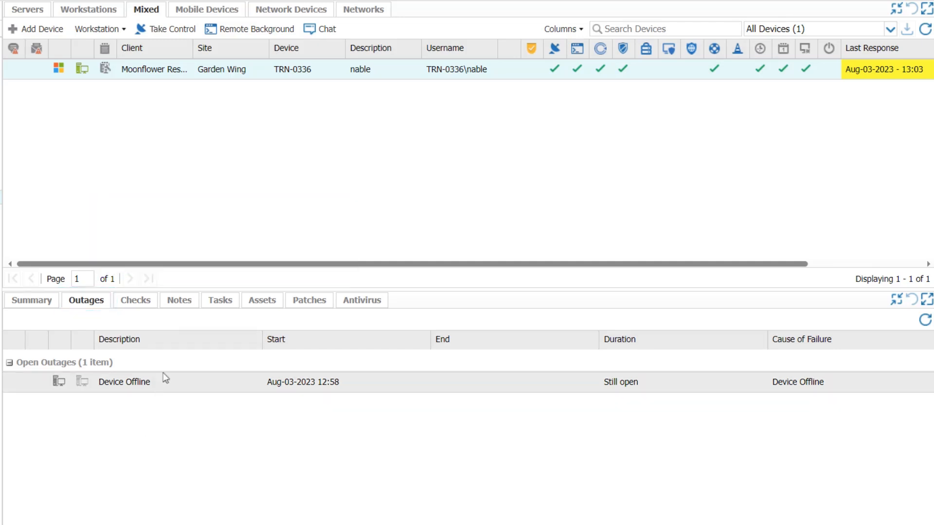
pyautogui.click(179, 300)
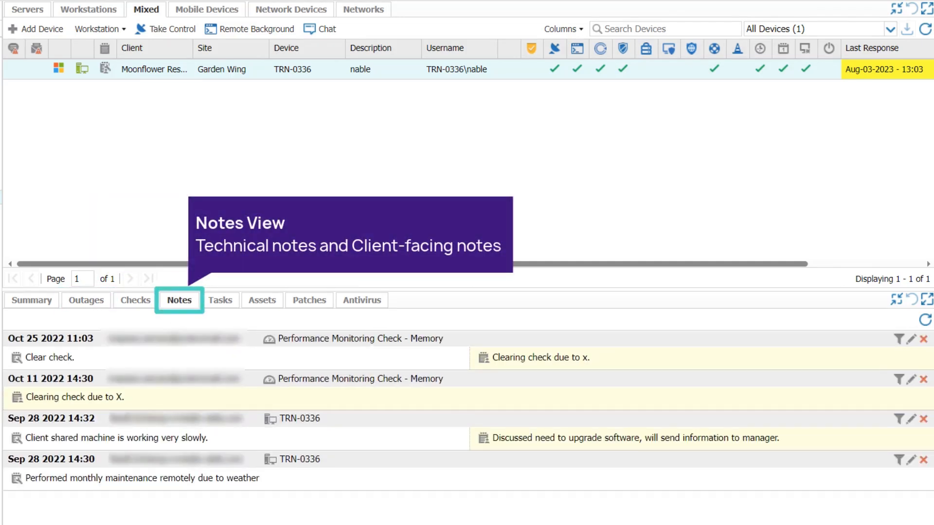
pyautogui.click(220, 300)
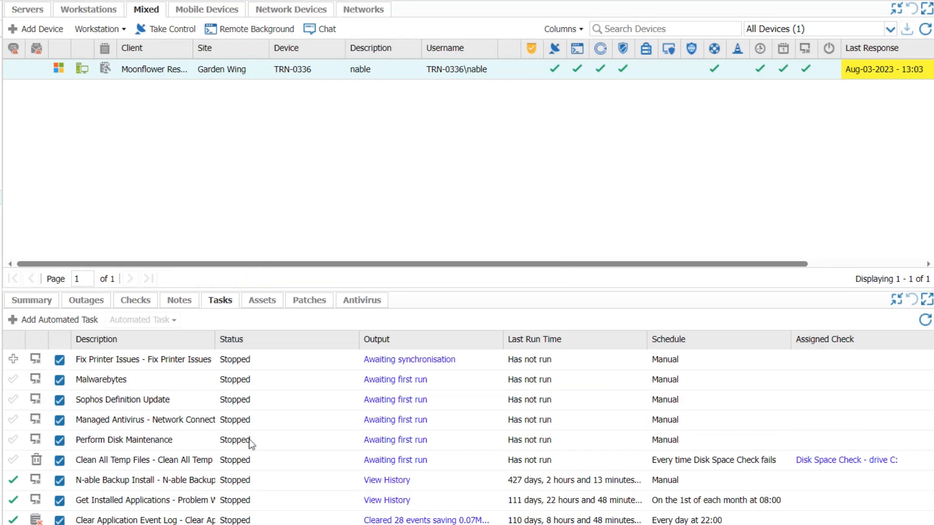
pyautogui.click(262, 300)
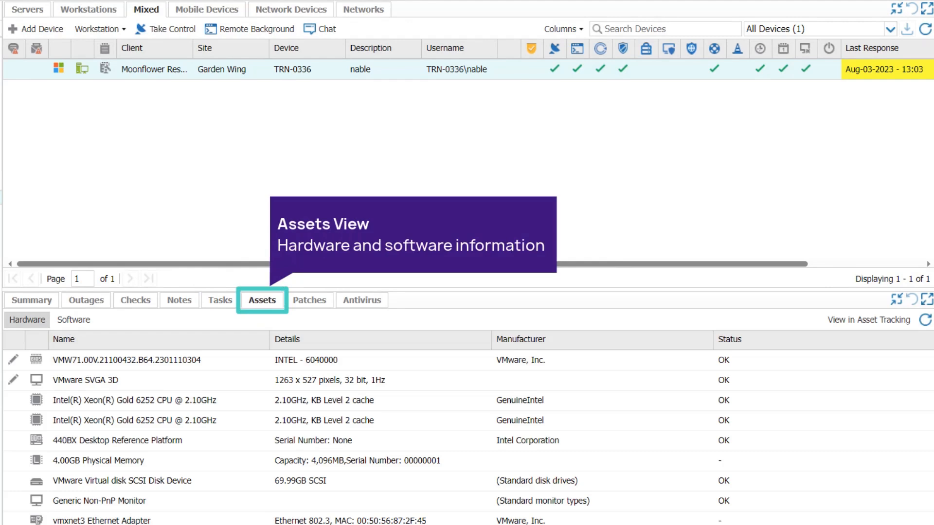
pyautogui.click(309, 300)
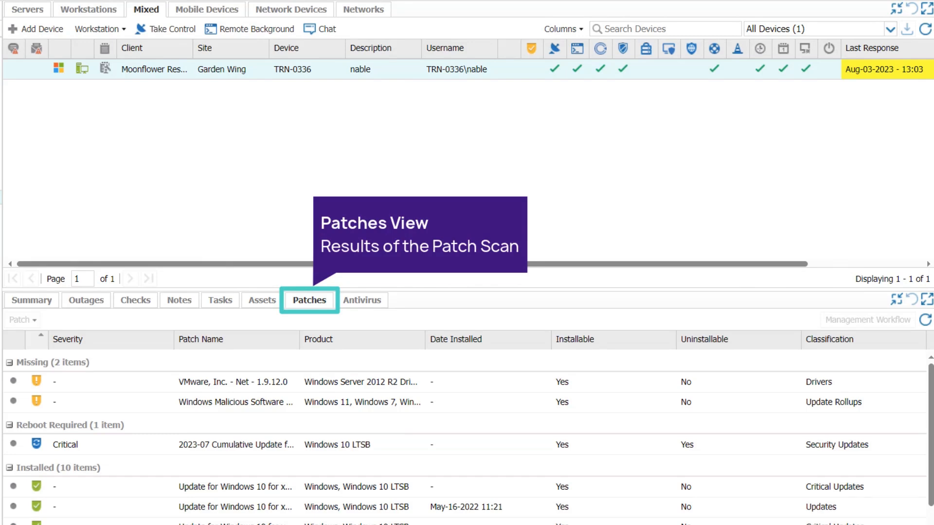
pyautogui.click(361, 300)
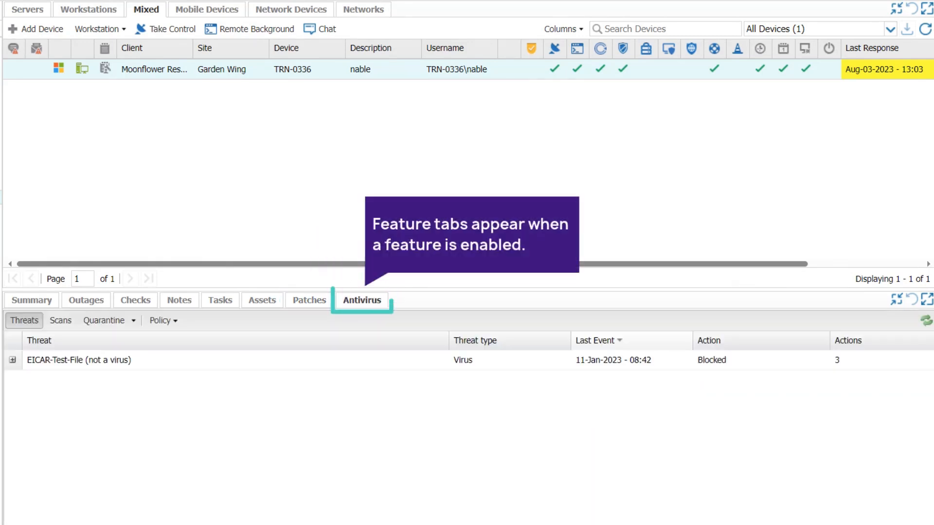